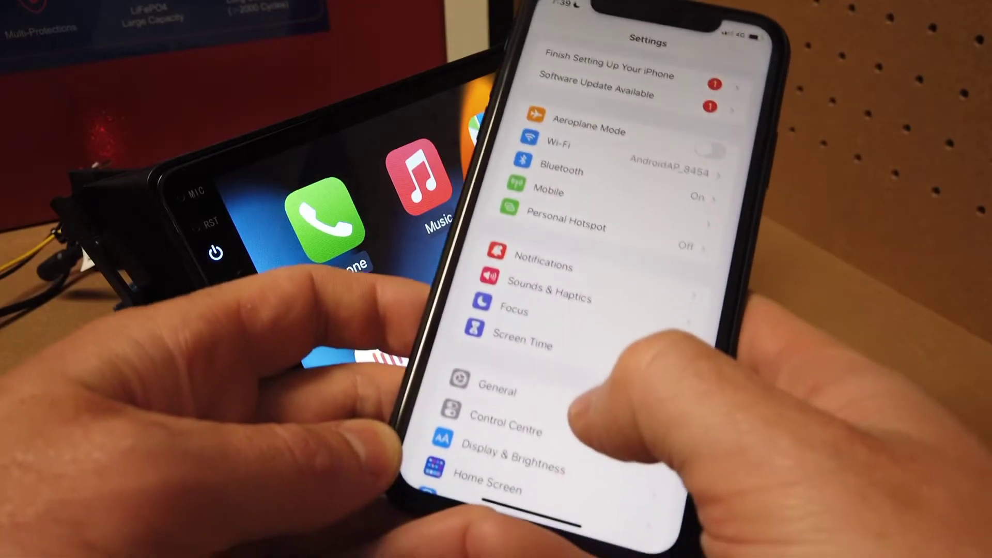
Go to the General page in the iPhone's Settings app.
left_click(497, 390)
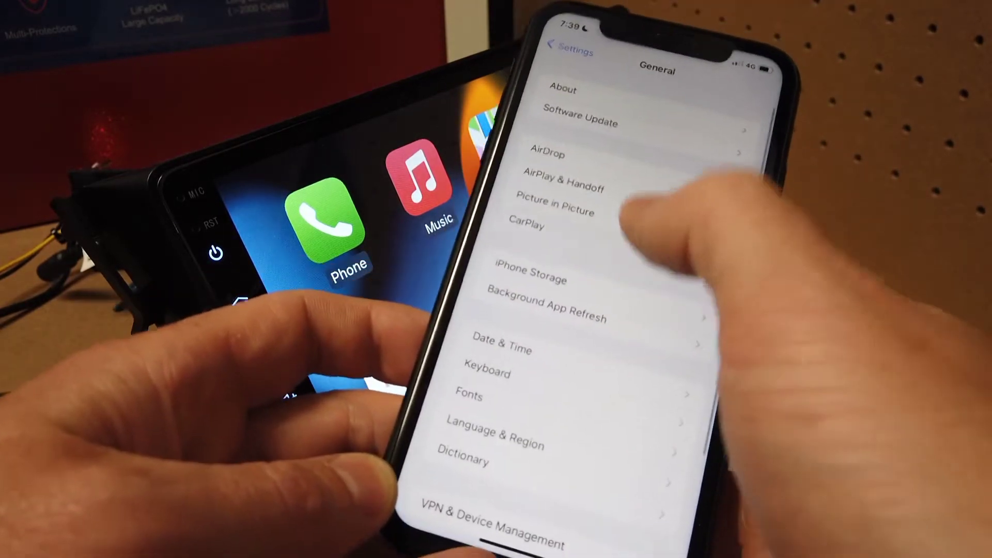
left_click(529, 227)
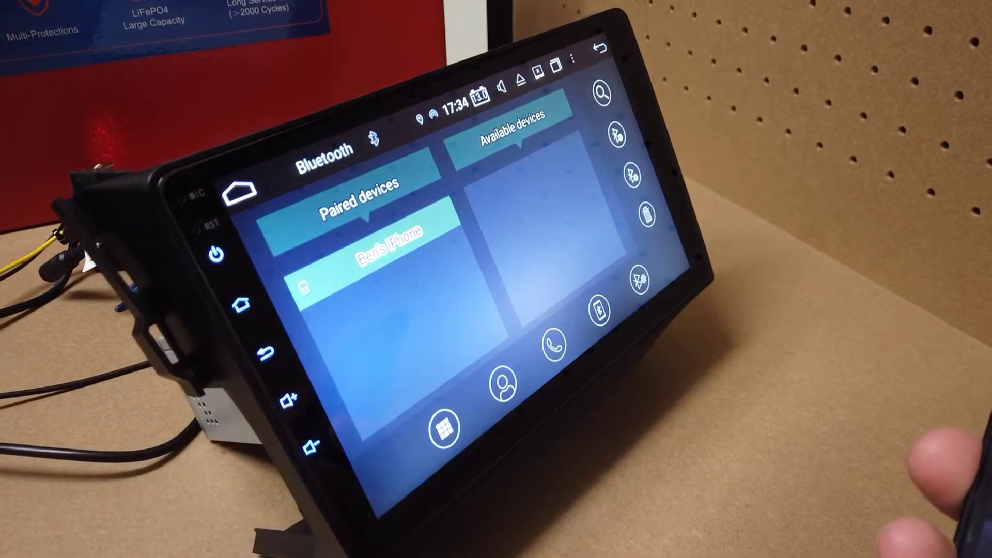
Leave the head unit's Bluetooth devices page for its Wi-Fi settings, currently off.
left_click(385, 244)
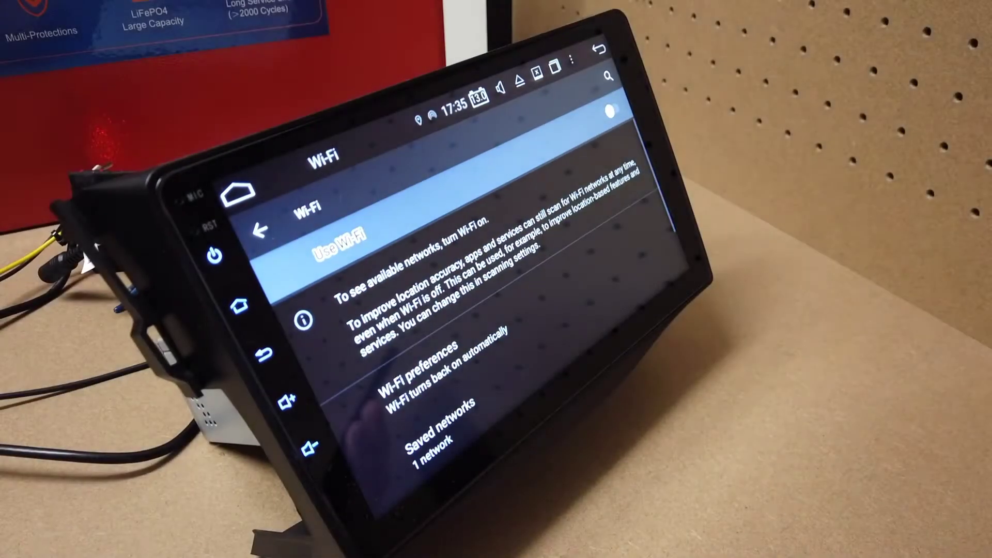
Switch the head unit's Wi-Fi on, join the iPhone hotspot, and return to the app screen.
left_click(611, 111)
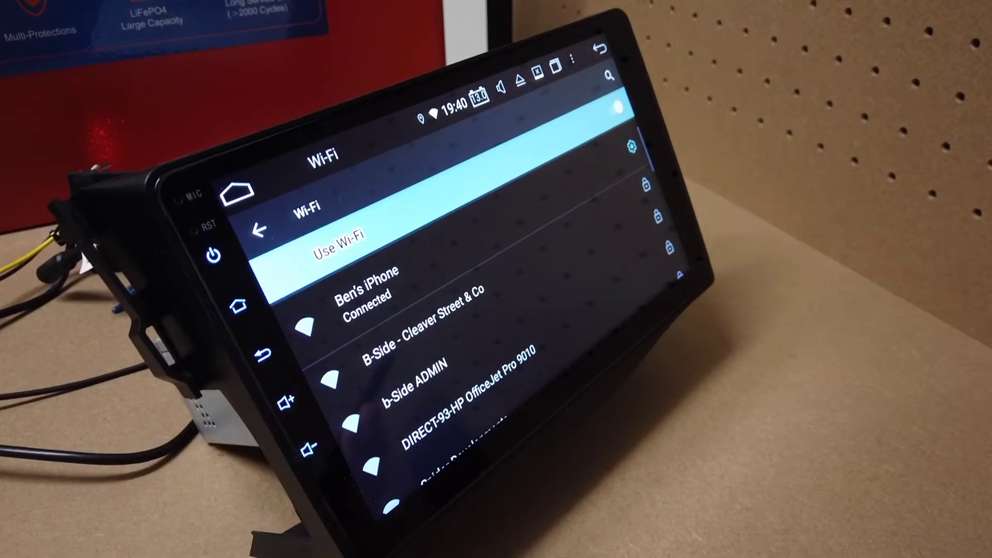
left_click(244, 187)
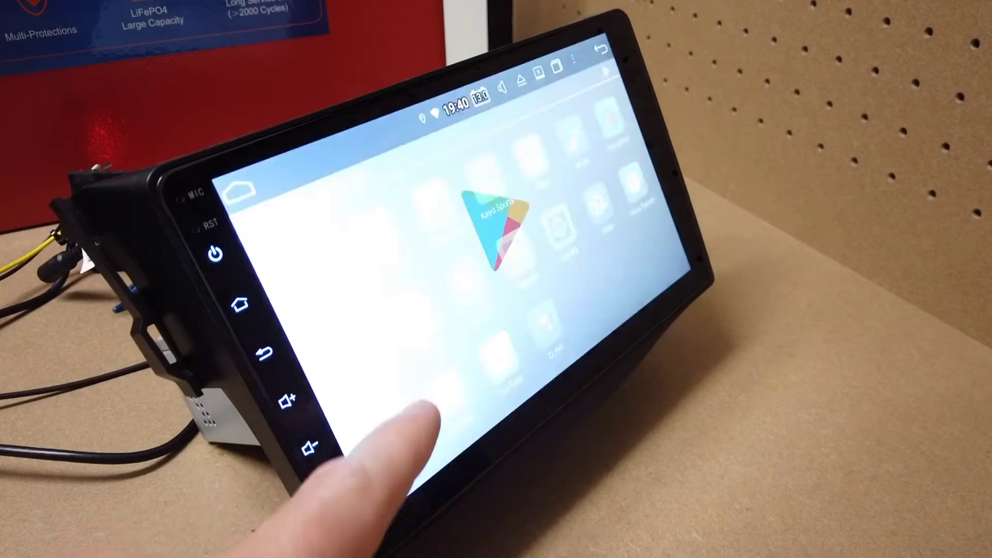
Launch Zlink on the head unit and bring up the iPhone's CarPlay settings listing the car stereo.
left_click(500, 221)
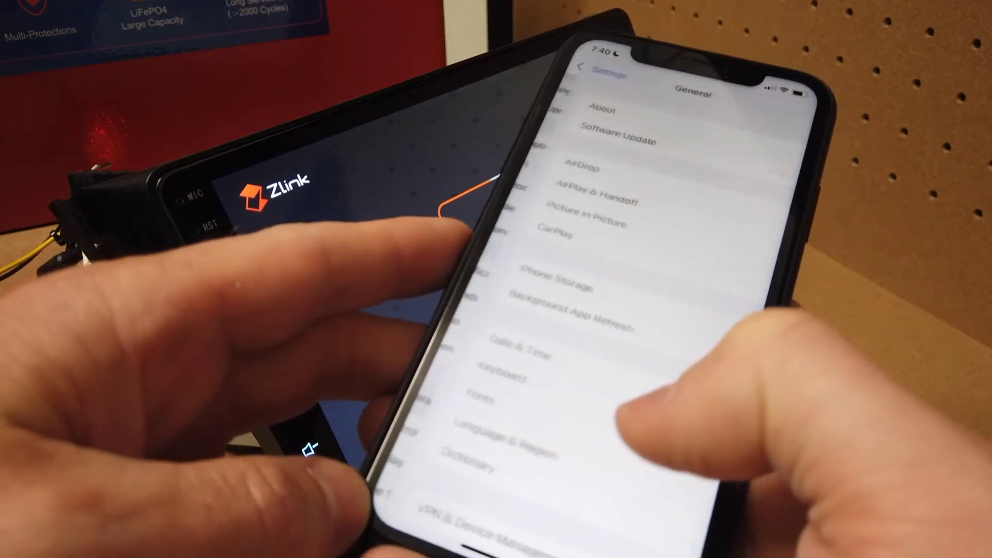
left_click(556, 236)
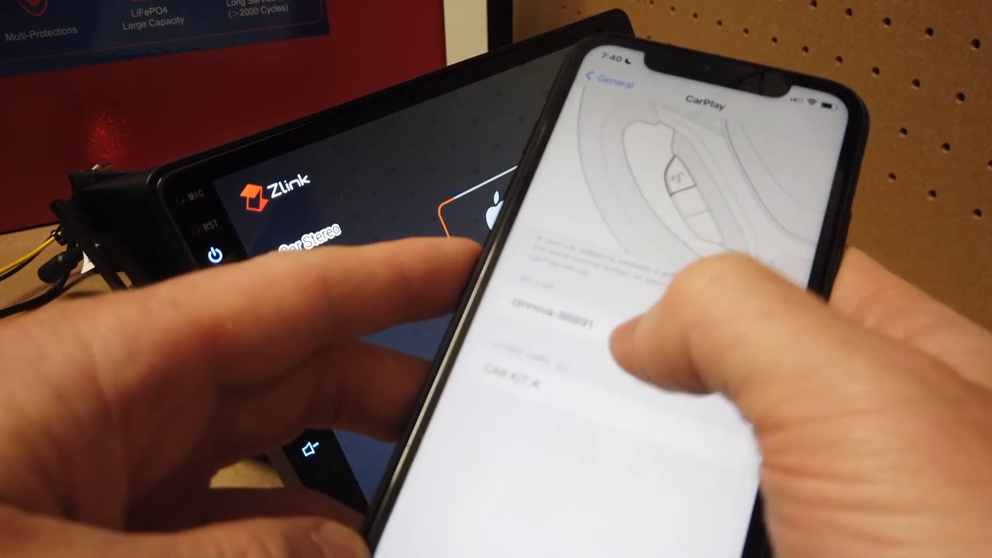